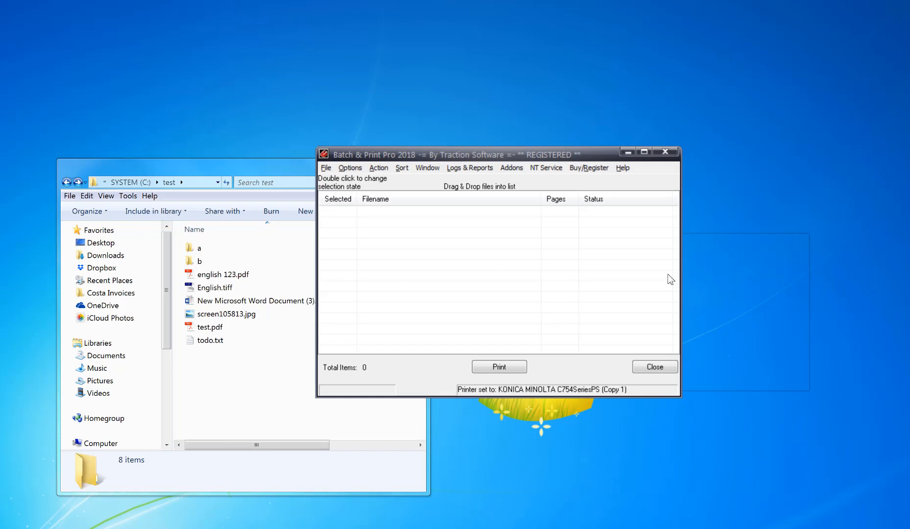
pyautogui.moveTo(560, 260)
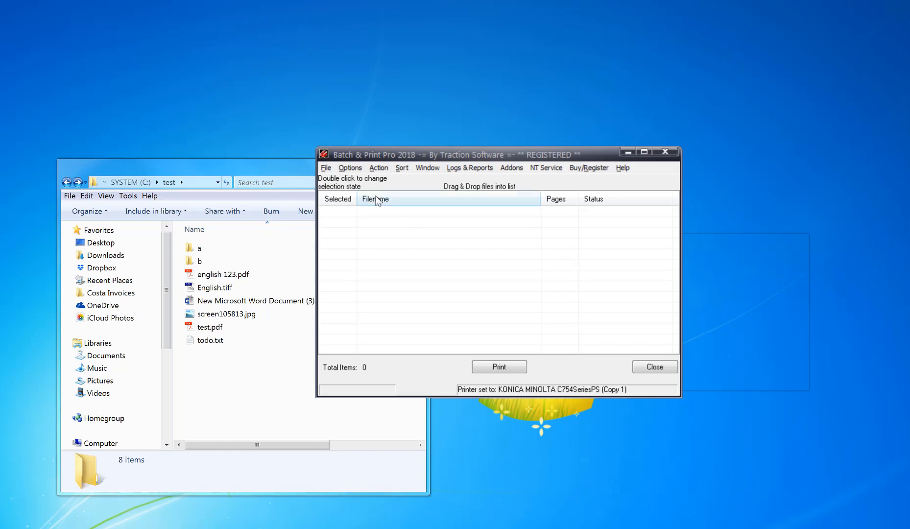
pyautogui.moveTo(367, 180)
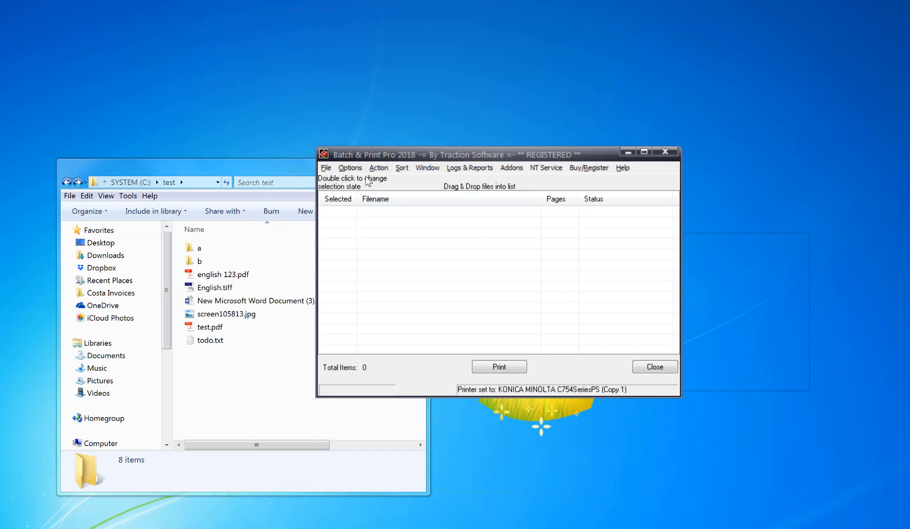
# Step: Open Directory Monitor Setup from Options and activate monitoring for C:\test
pyautogui.click(350, 168)
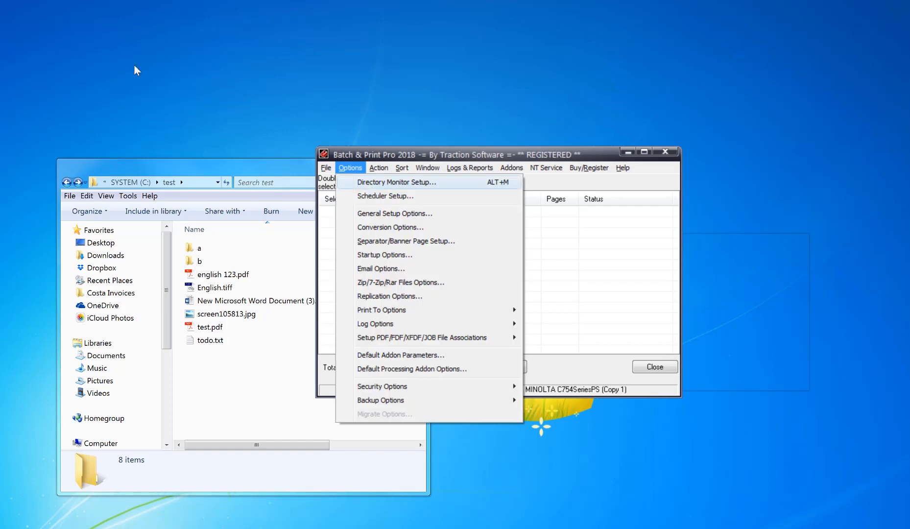
pyautogui.click(397, 181)
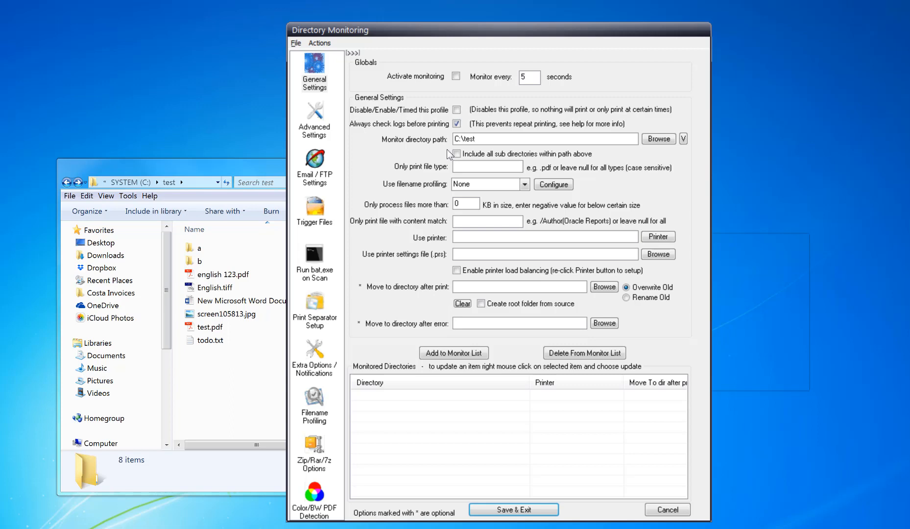
pyautogui.click(456, 76)
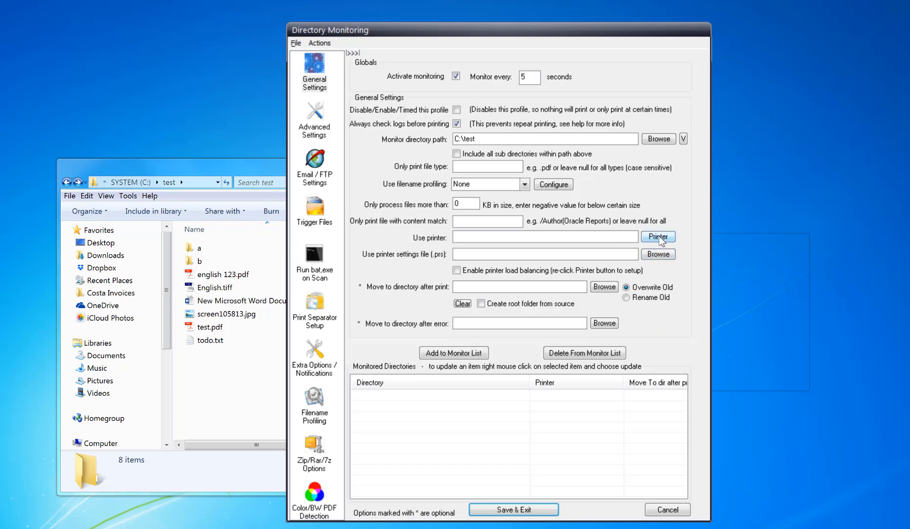
# Step: Assign the Konica Minolta printer, add C:\test to the monitor list, and save
pyautogui.click(658, 237)
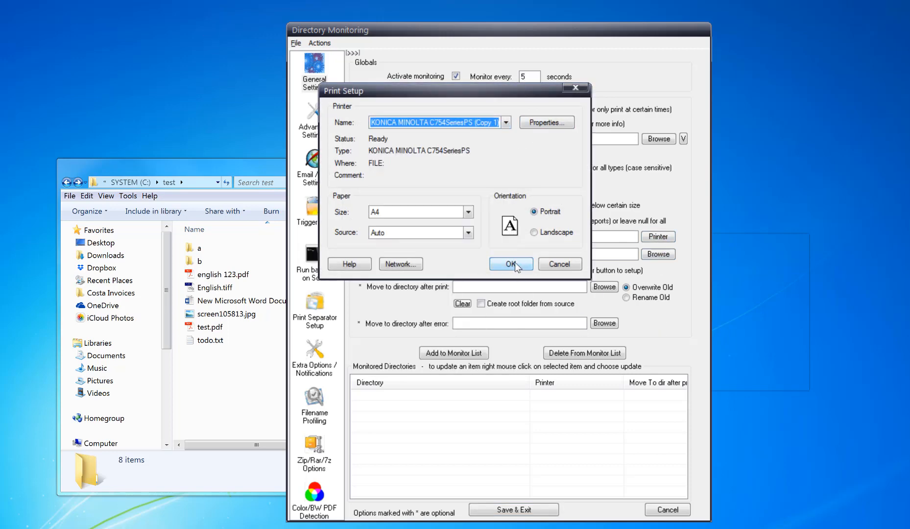
pyautogui.click(510, 263)
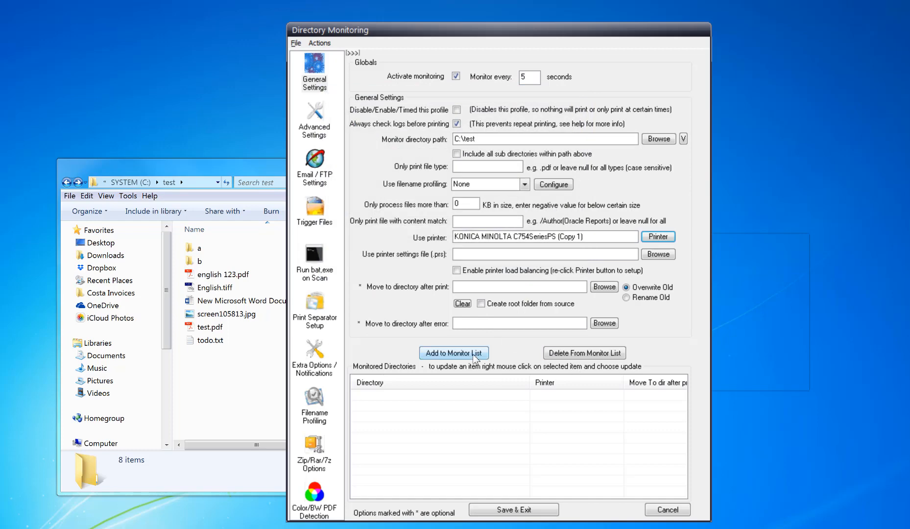
pyautogui.click(454, 353)
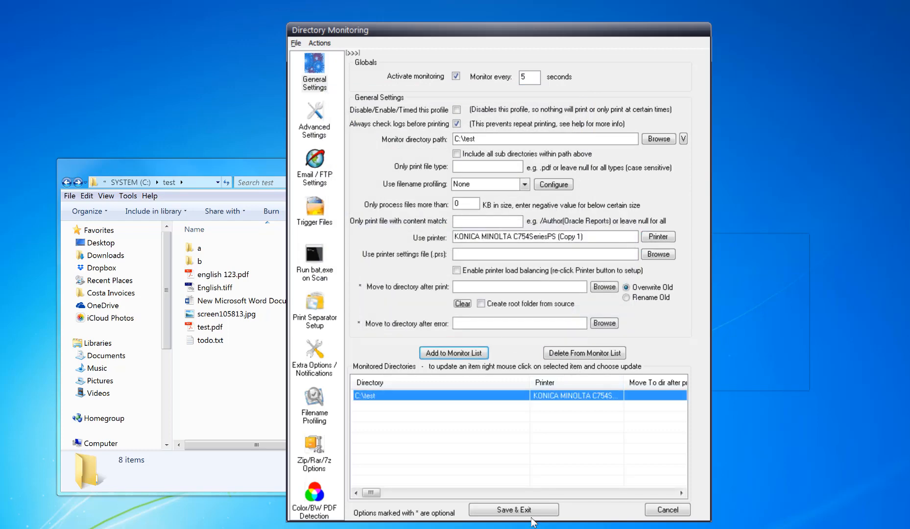
pyautogui.click(513, 509)
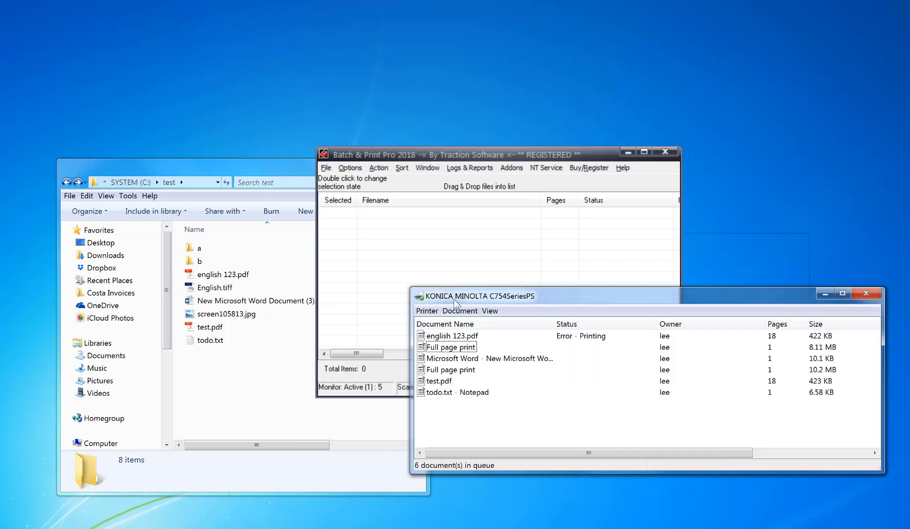
pyautogui.moveTo(476, 296); pyautogui.dragTo(290, 364)
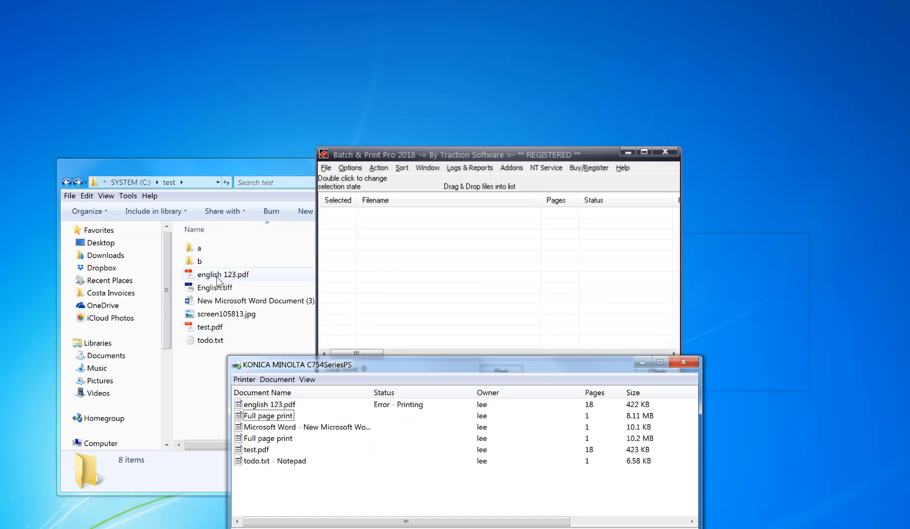
pyautogui.moveTo(290, 365); pyautogui.dragTo(336, 265)
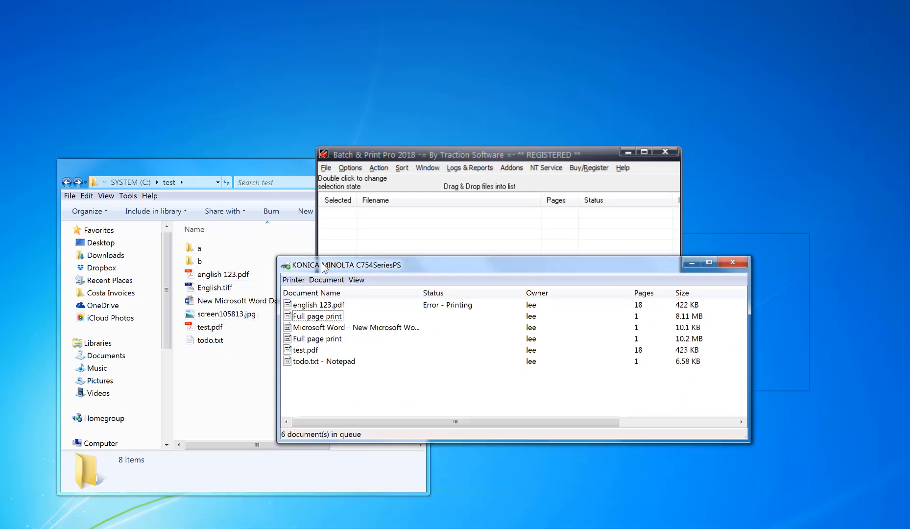
pyautogui.moveTo(348, 265); pyautogui.dragTo(348, 236)
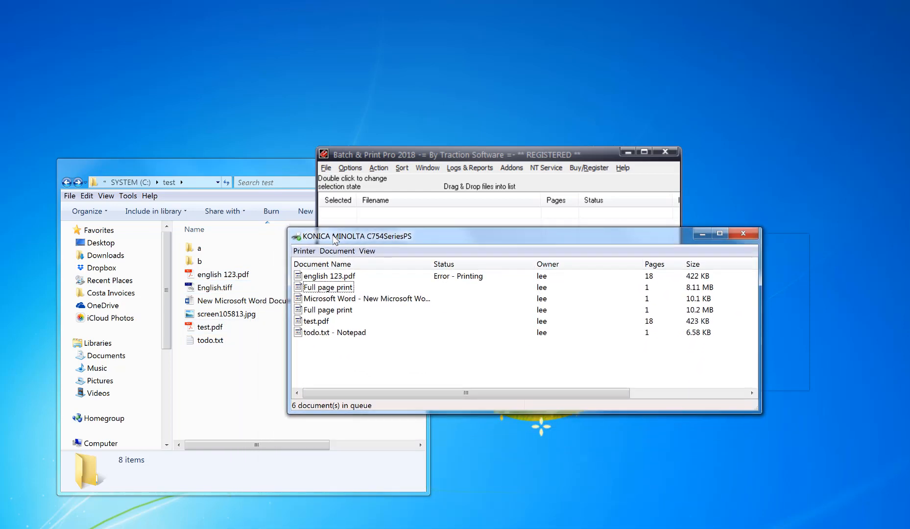